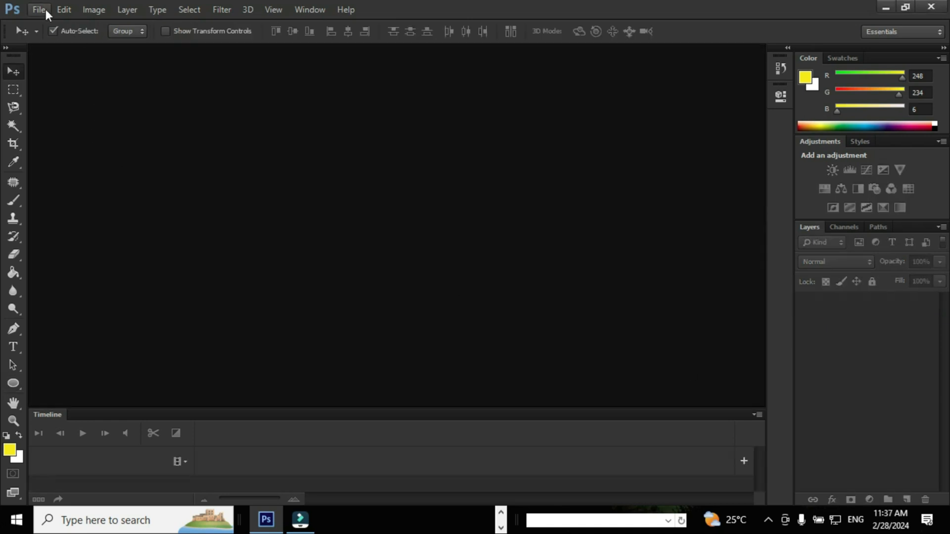
- Open 'Bird - Copy.jpg' from the Desktop via File > Open
{"action": "left_click", "coordinate": [38, 9]}
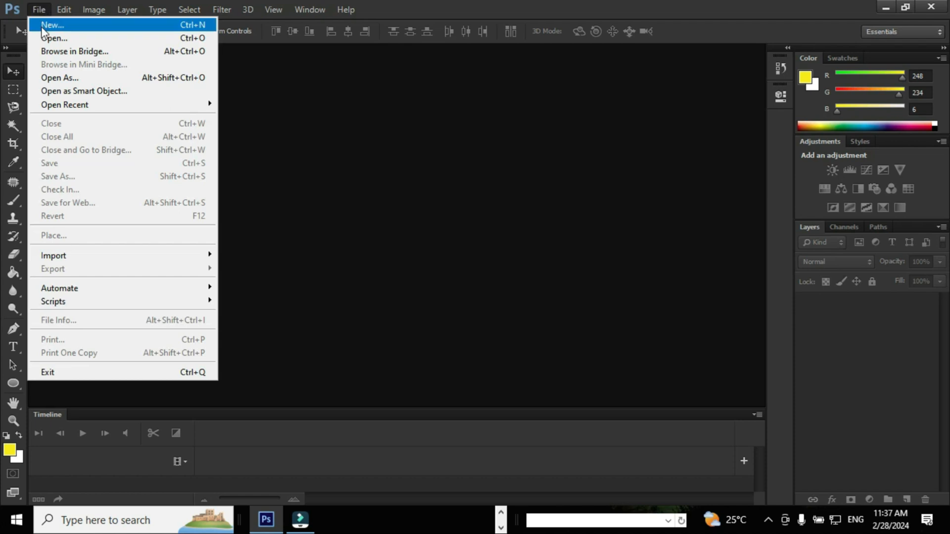
{"action": "mouse_move", "coordinate": [54, 38]}
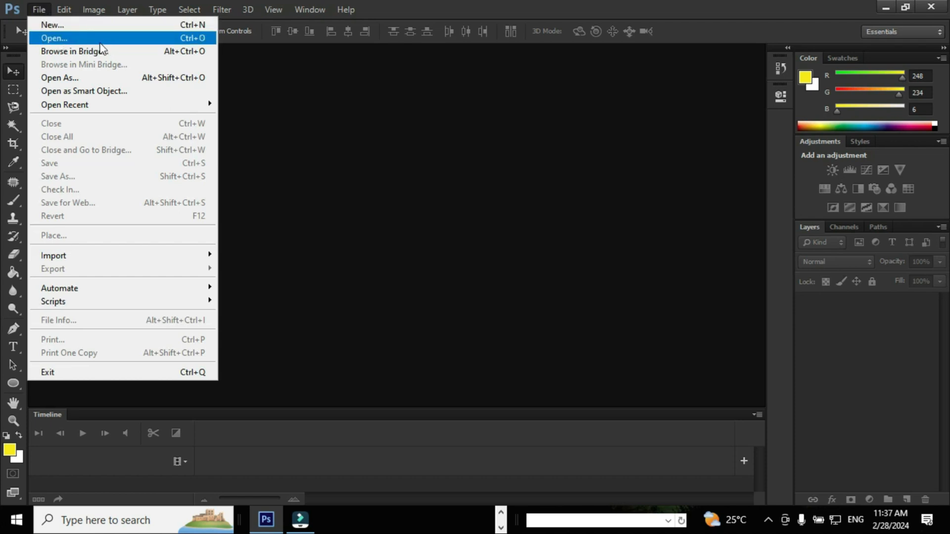
{"action": "left_click", "coordinate": [53, 38]}
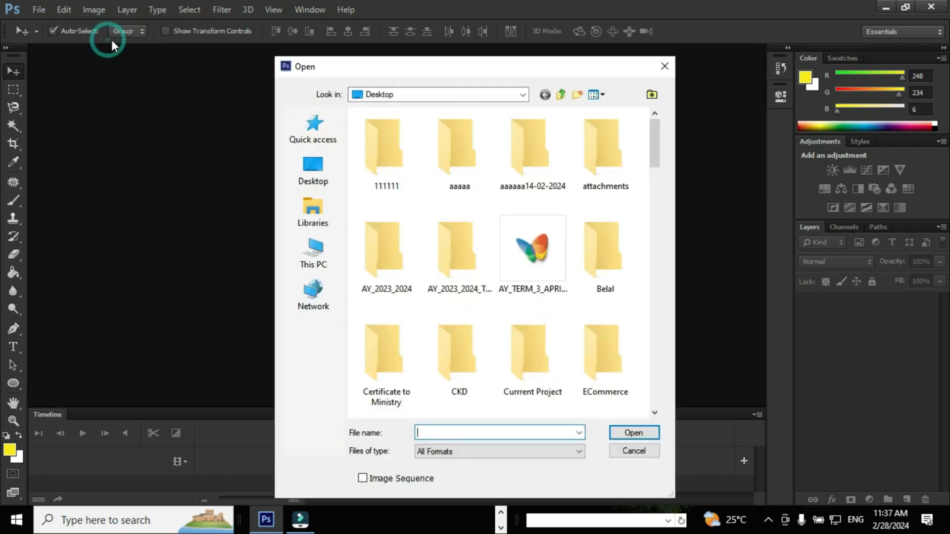
{"action": "mouse_move", "coordinate": [459, 251]}
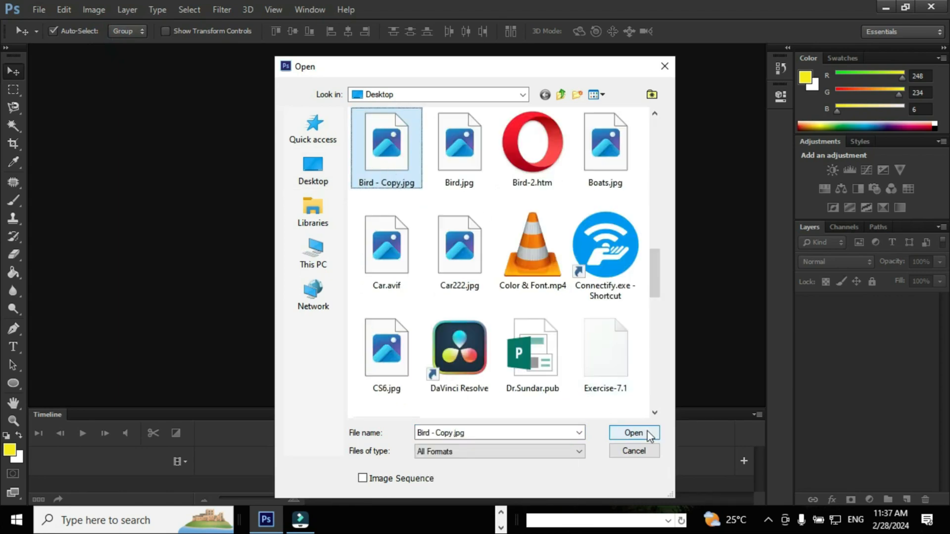
{"action": "left_click", "coordinate": [634, 432]}
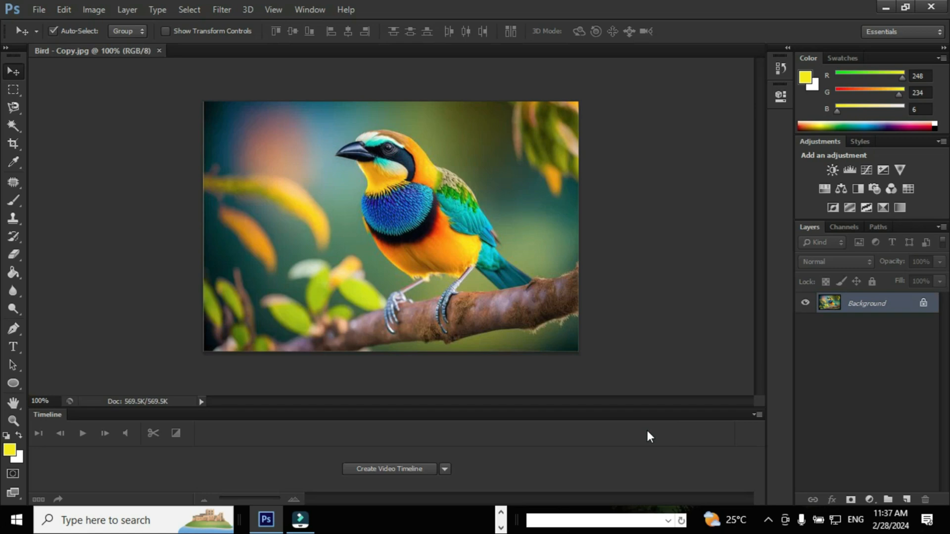
{"action": "mouse_move", "coordinate": [801, 300]}
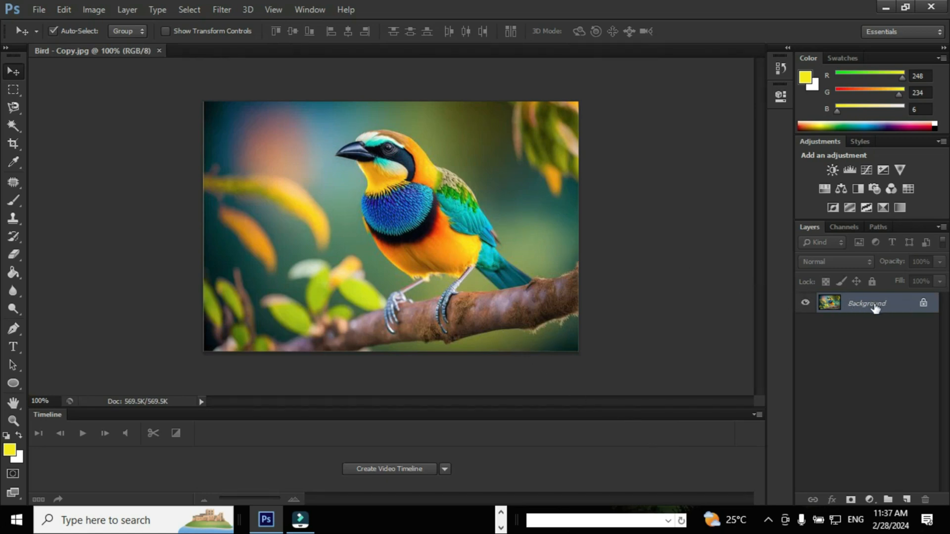
{"action": "mouse_move", "coordinate": [893, 308]}
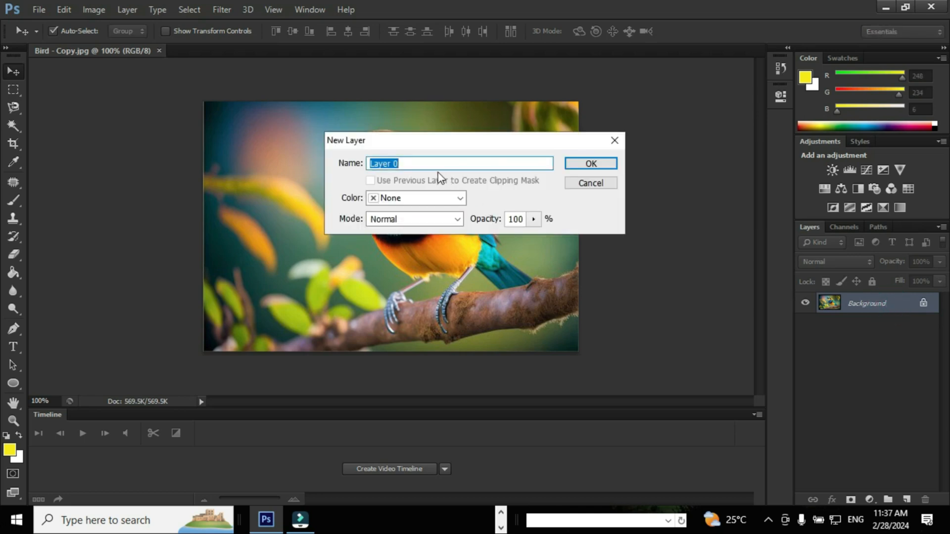
- Rename the Background layer to 'BGLayer' in the New Layer dialog, making it editable
{"action": "type", "text": "BGLa"}
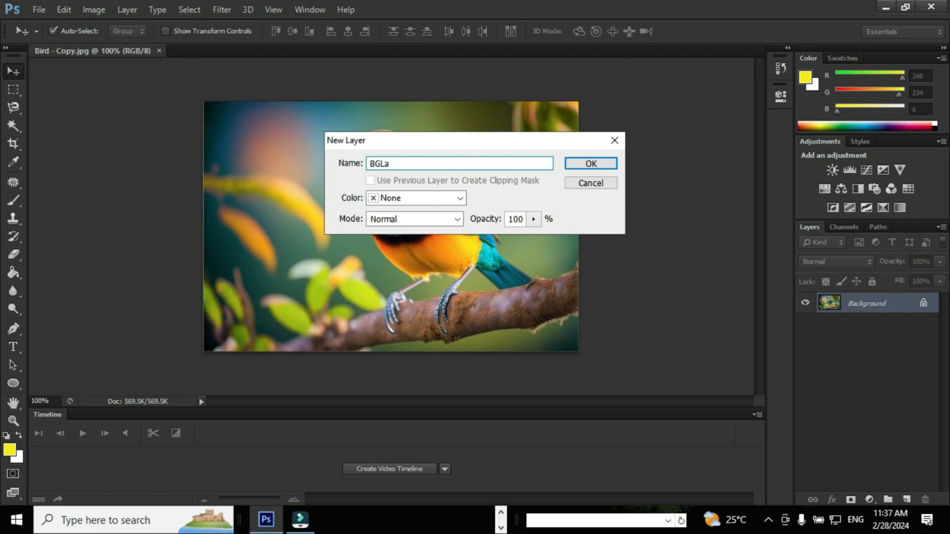
{"action": "type", "text": "yer"}
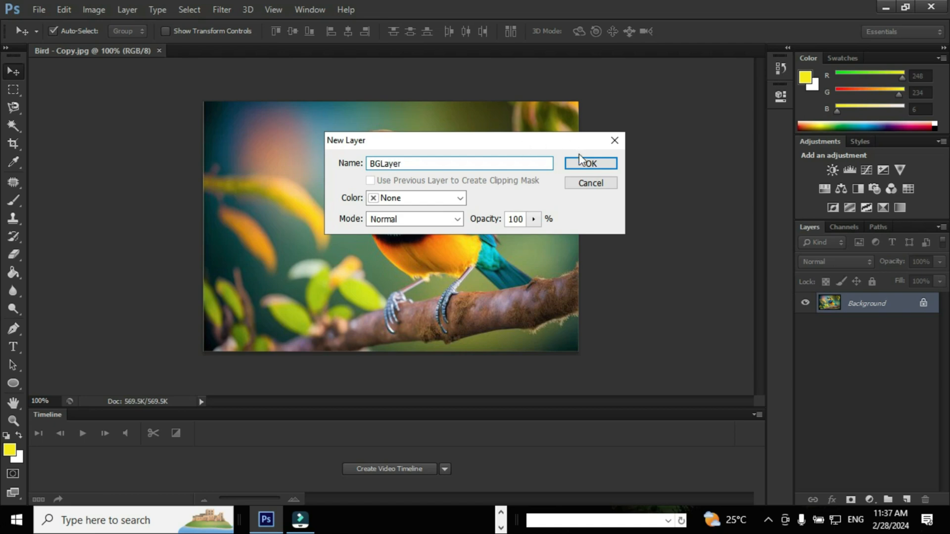
{"action": "left_click", "coordinate": [590, 164]}
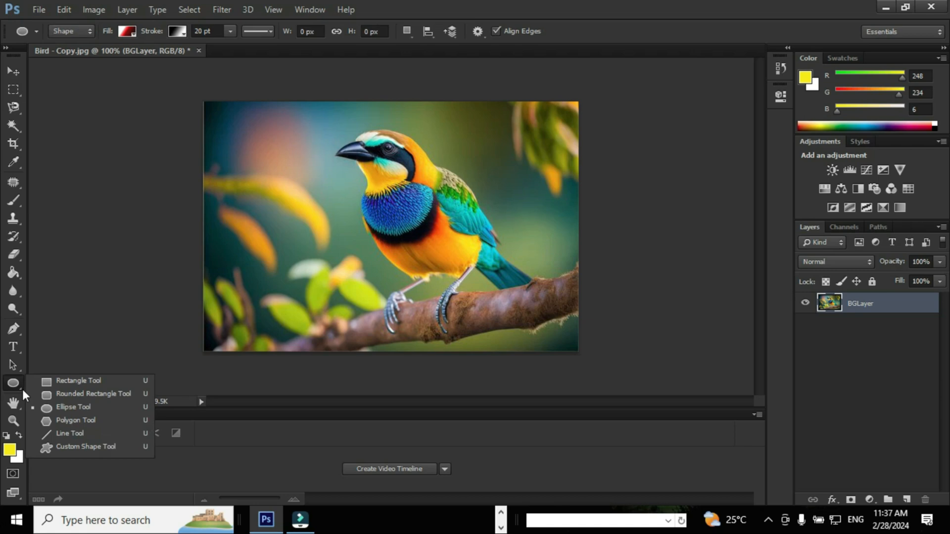
{"action": "mouse_move", "coordinate": [72, 407]}
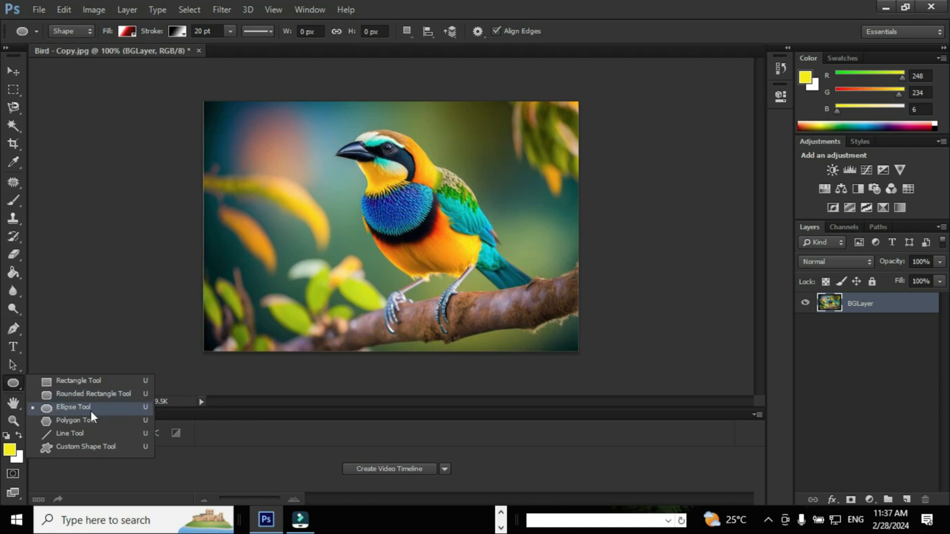
- Draw an ellipse over the bird and set its Fill to No Color
{"action": "left_click", "coordinate": [73, 407]}
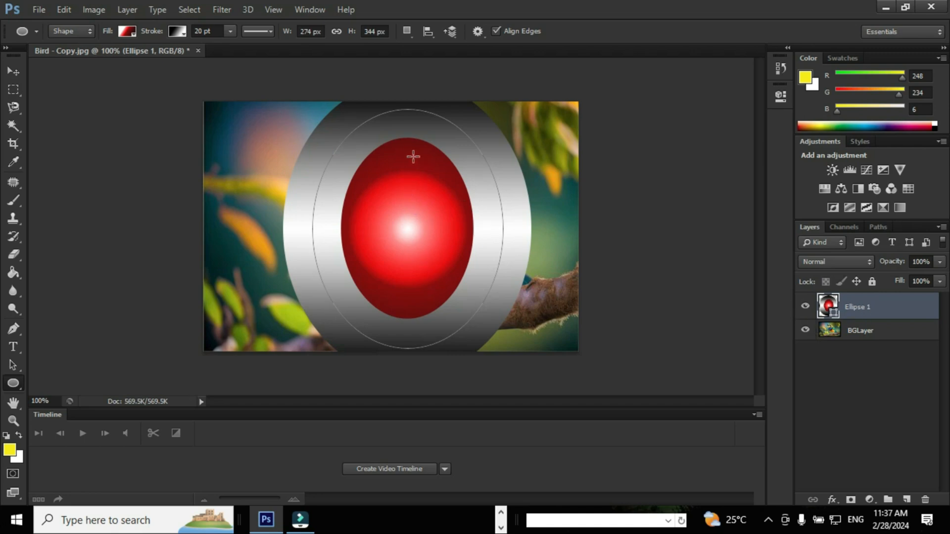
{"action": "left_click", "coordinate": [127, 31]}
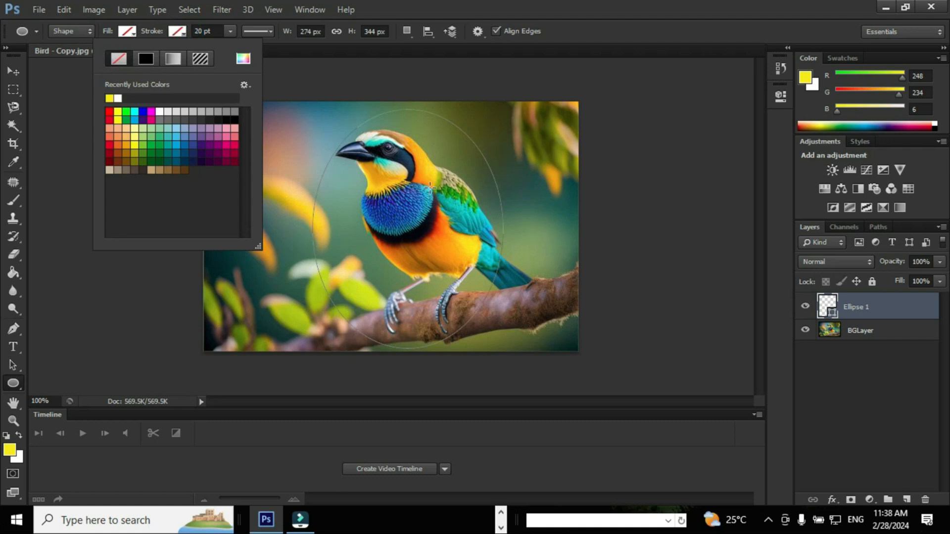
- Convert the oval path into a selection with a feather radius of 0
{"action": "right_click", "coordinate": [430, 187]}
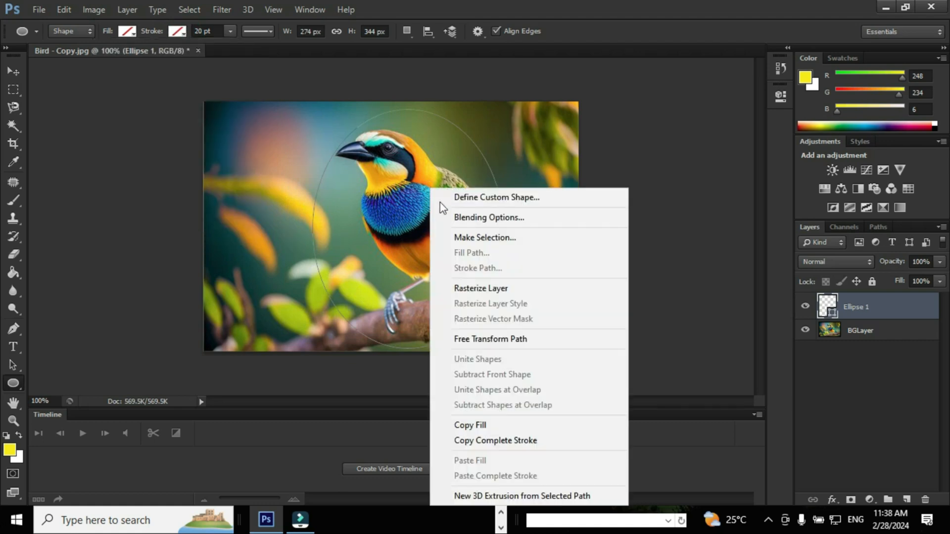
{"action": "left_click", "coordinate": [485, 237]}
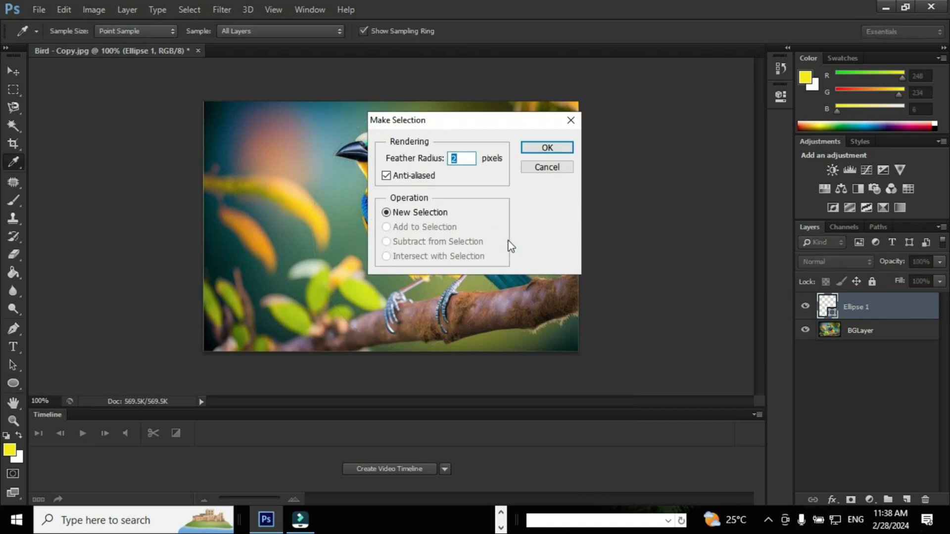
{"action": "type", "text": "0"}
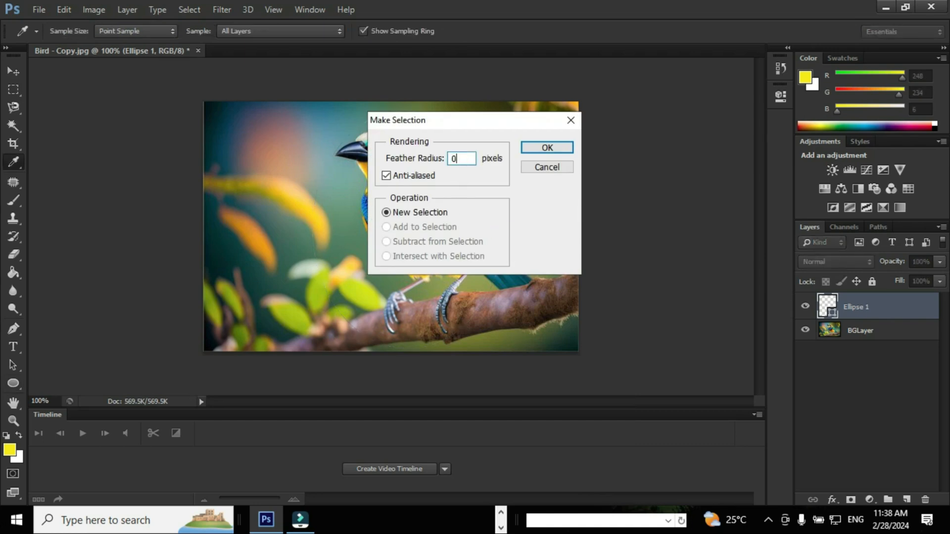
{"action": "left_click", "coordinate": [545, 147]}
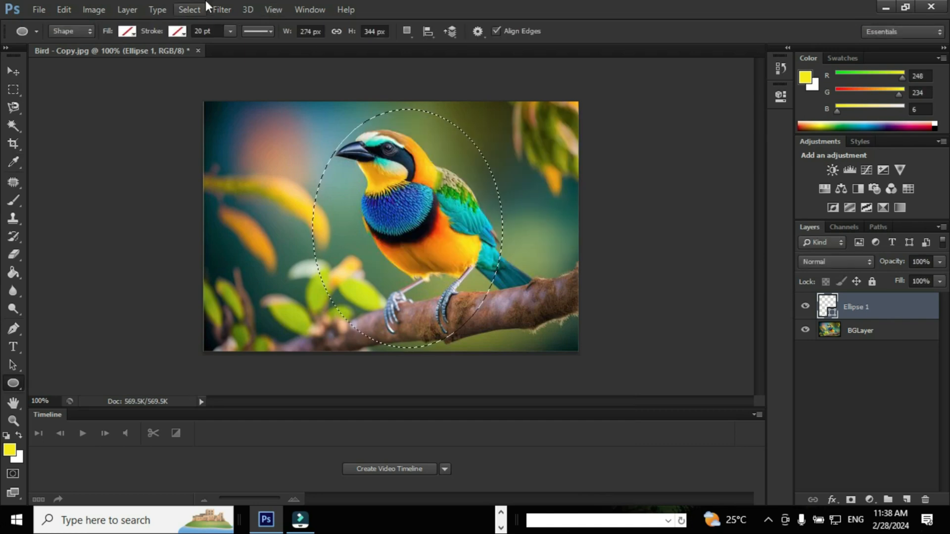
- Invert the selection to outside the oval and make BGLayer active
{"action": "left_click", "coordinate": [188, 9]}
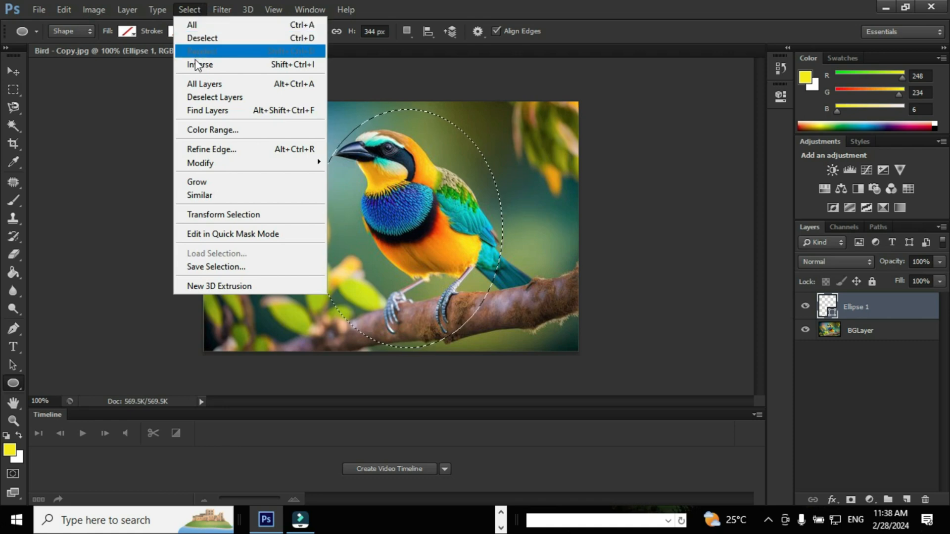
{"action": "left_click", "coordinate": [203, 51]}
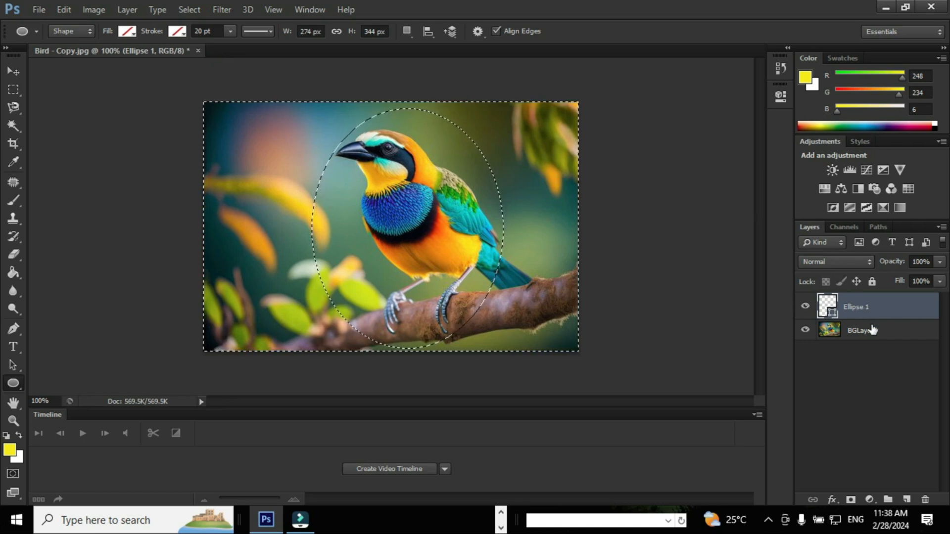
{"action": "left_click", "coordinate": [860, 330]}
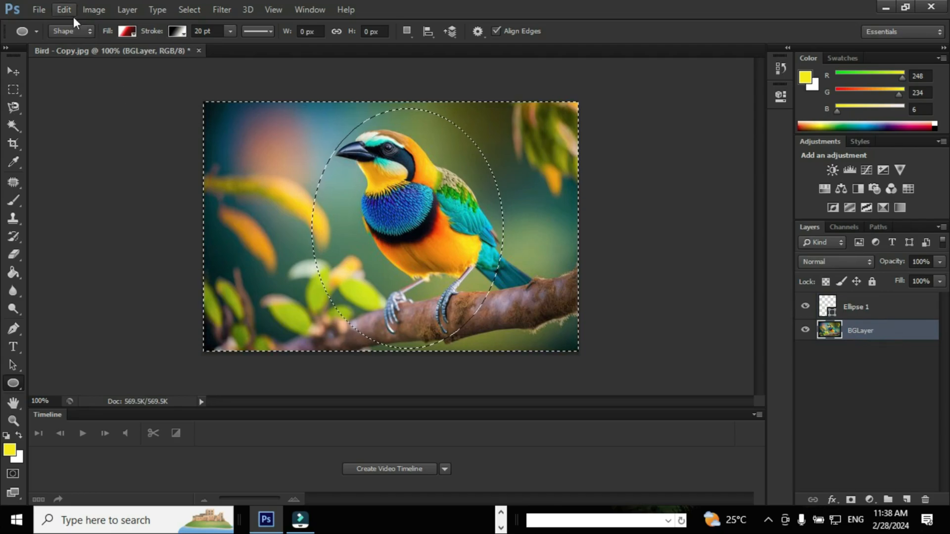
- Clear BGLayer outside the oval with Edit > Clear, then deselect
{"action": "left_click", "coordinate": [63, 9]}
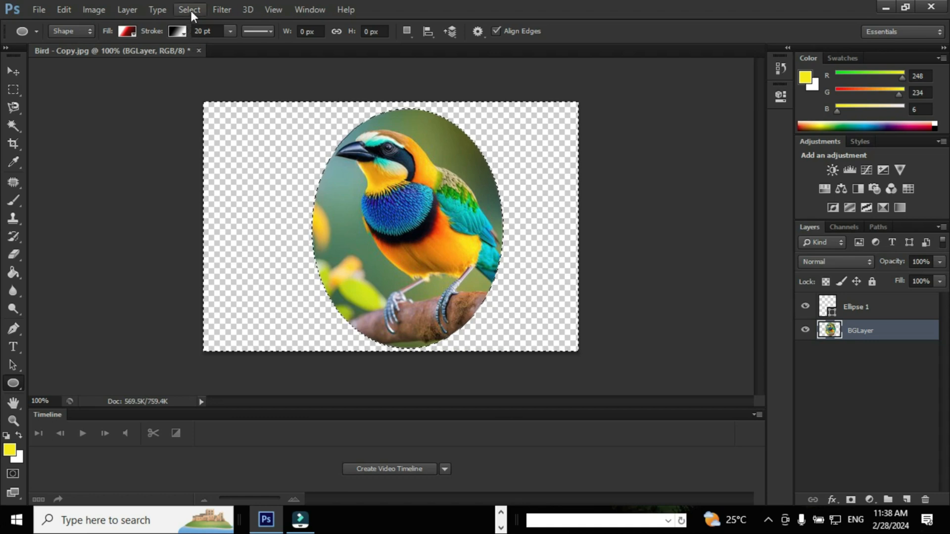
{"action": "left_click", "coordinate": [189, 9]}
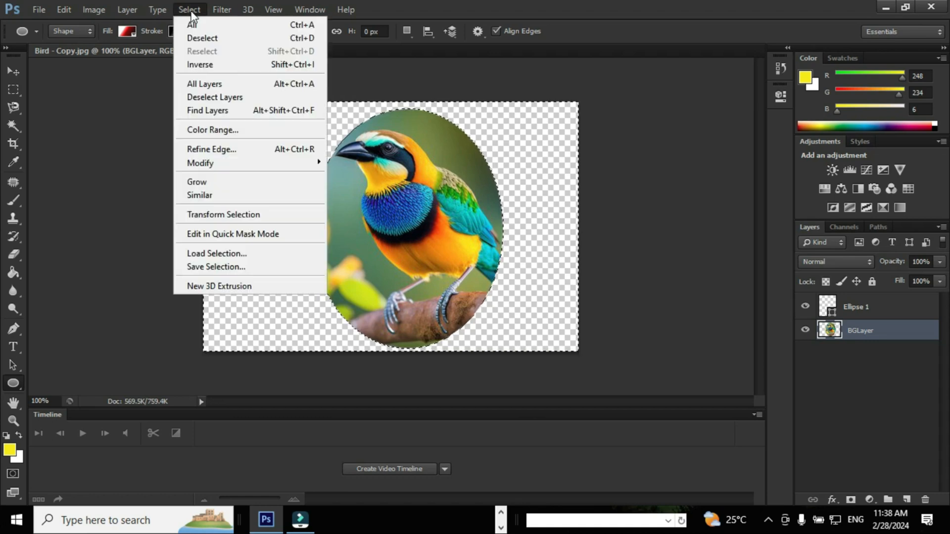
{"action": "mouse_move", "coordinate": [202, 37]}
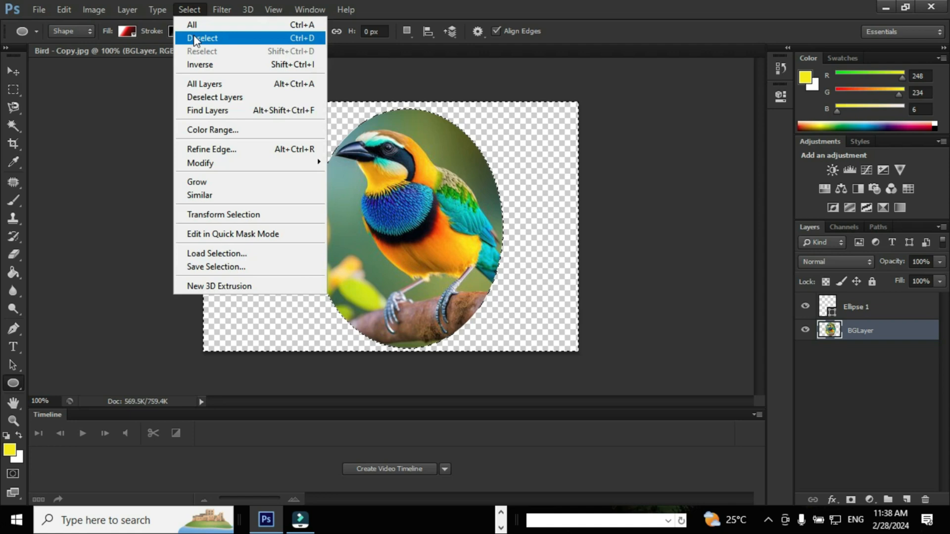
{"action": "left_click", "coordinate": [202, 38]}
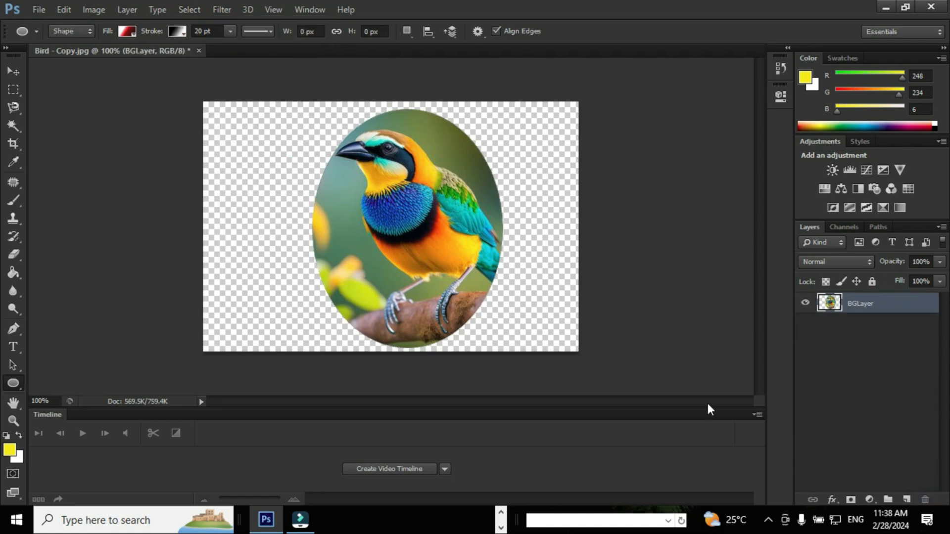
{"action": "mouse_move", "coordinate": [475, 245]}
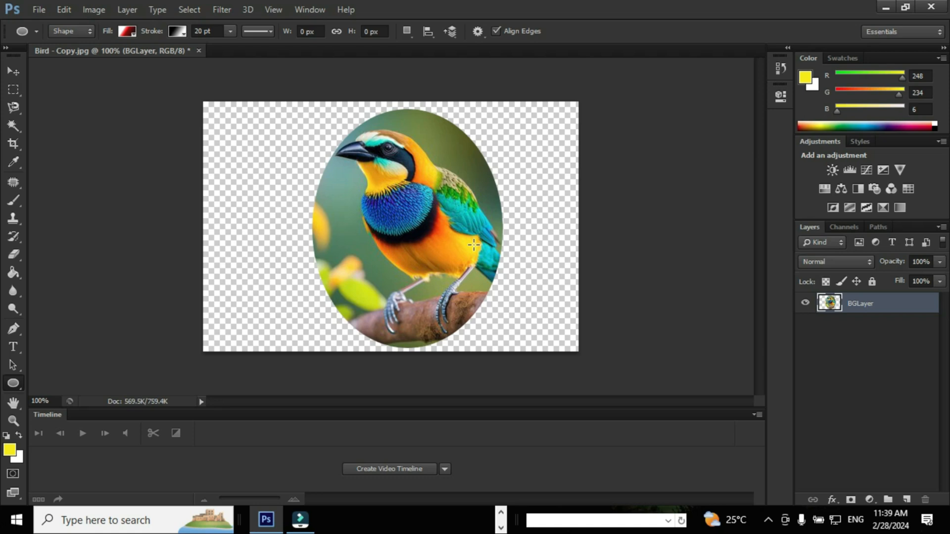
{"action": "mouse_move", "coordinate": [473, 242]}
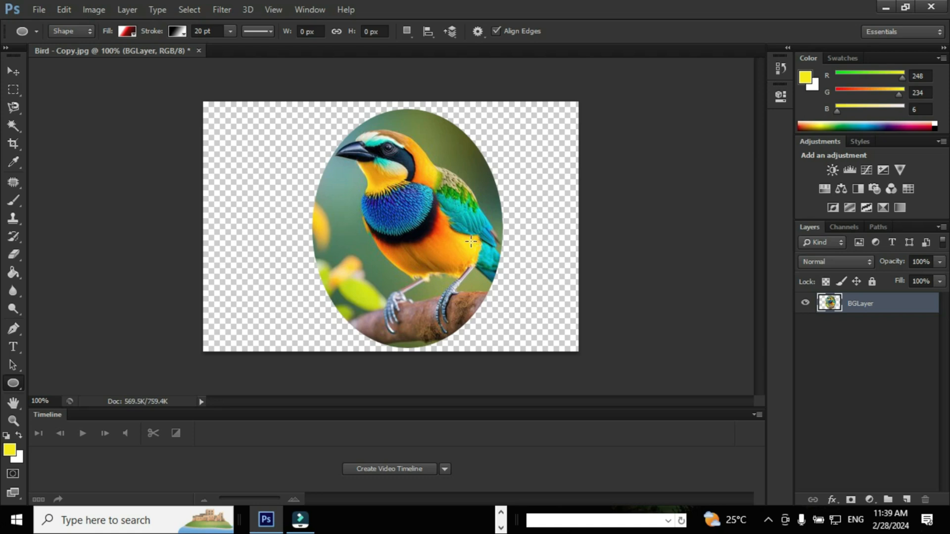
- Save As 'Exercise-1' in PSD format, accepting the Photoshop Format Options
{"action": "left_click", "coordinate": [39, 9]}
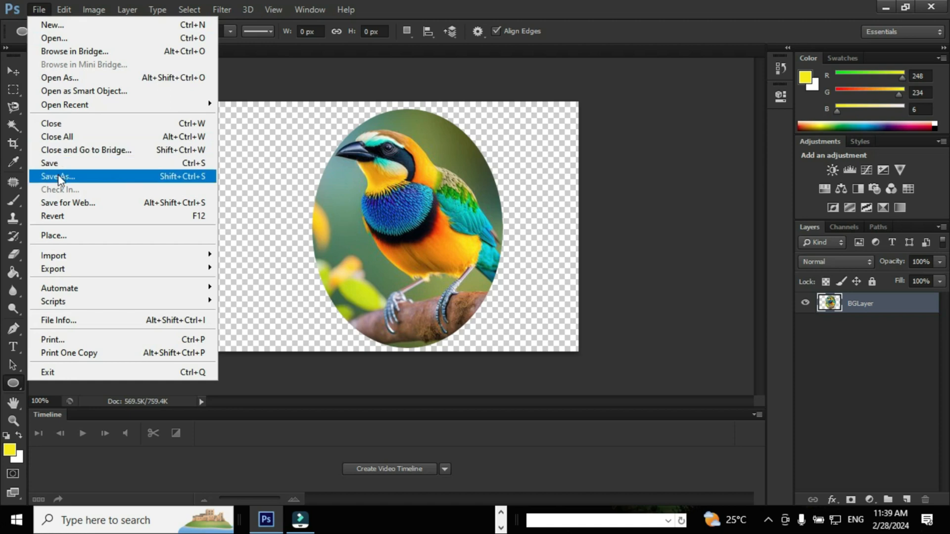
{"action": "left_click", "coordinate": [57, 176]}
{"action": "type", "text": "Exercise"}
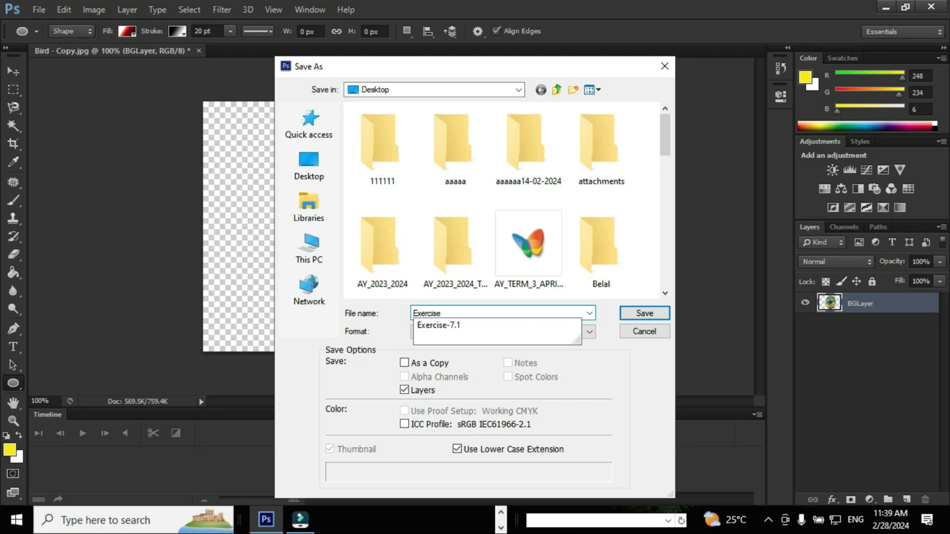
{"action": "left_click", "coordinate": [643, 314]}
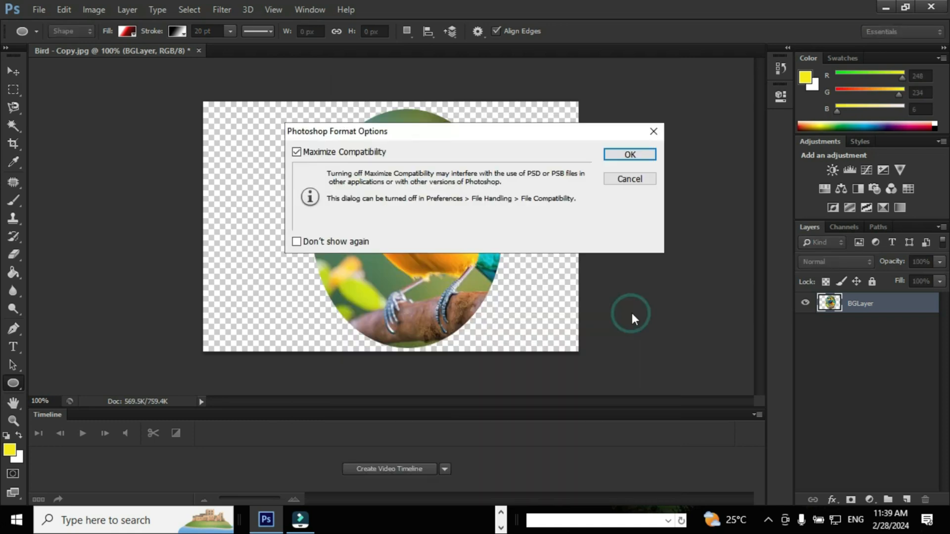
{"action": "left_click", "coordinate": [629, 154]}
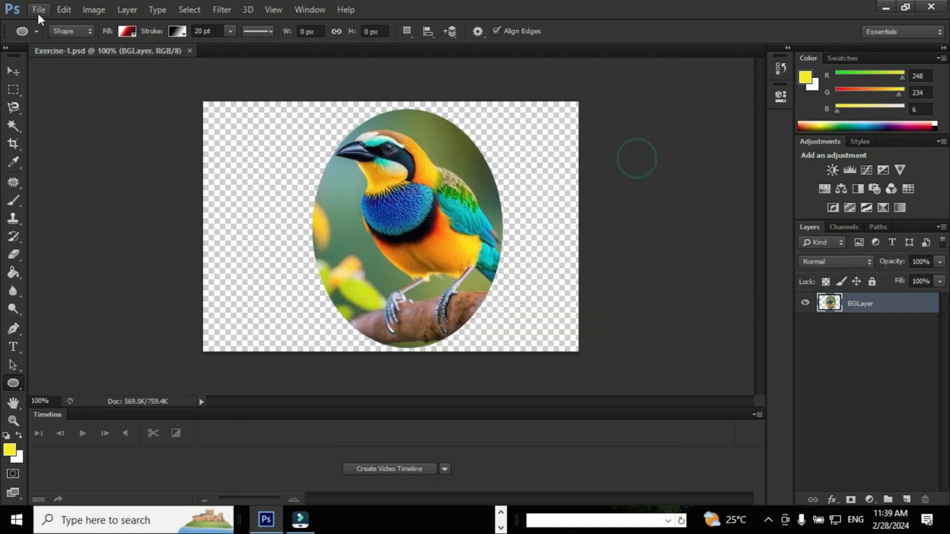
- Save As 'Exercise-1.jpg', accepting High quality in JPEG Options
{"action": "left_click", "coordinate": [38, 8]}
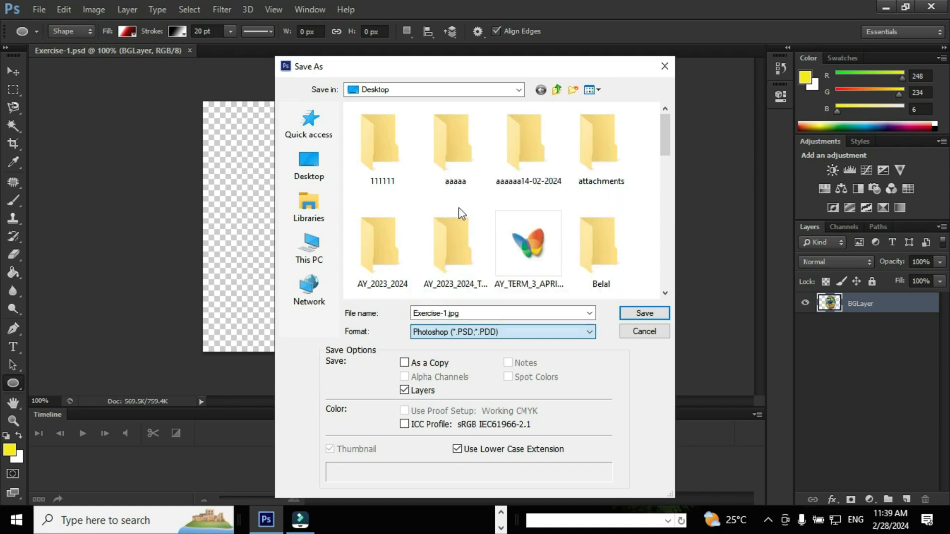
{"action": "left_click", "coordinate": [643, 313]}
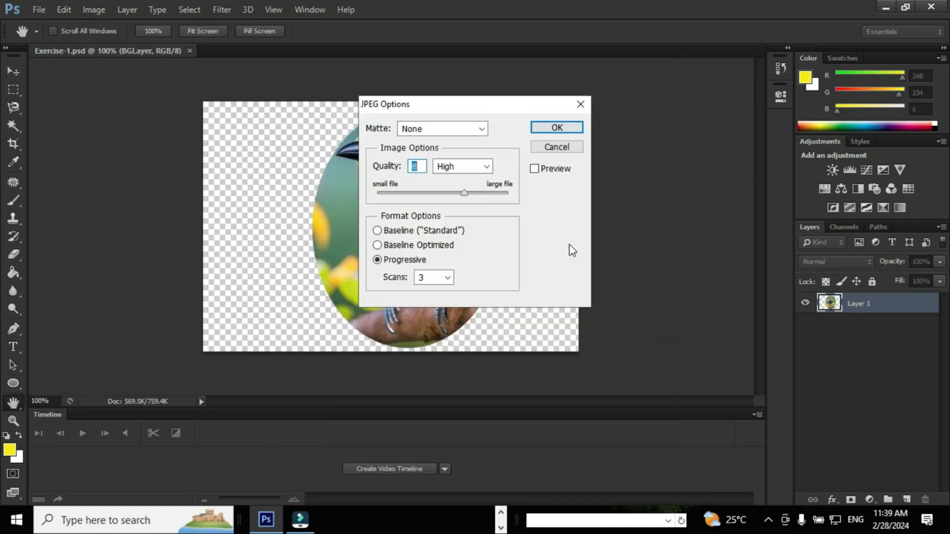
{"action": "left_click", "coordinate": [556, 127]}
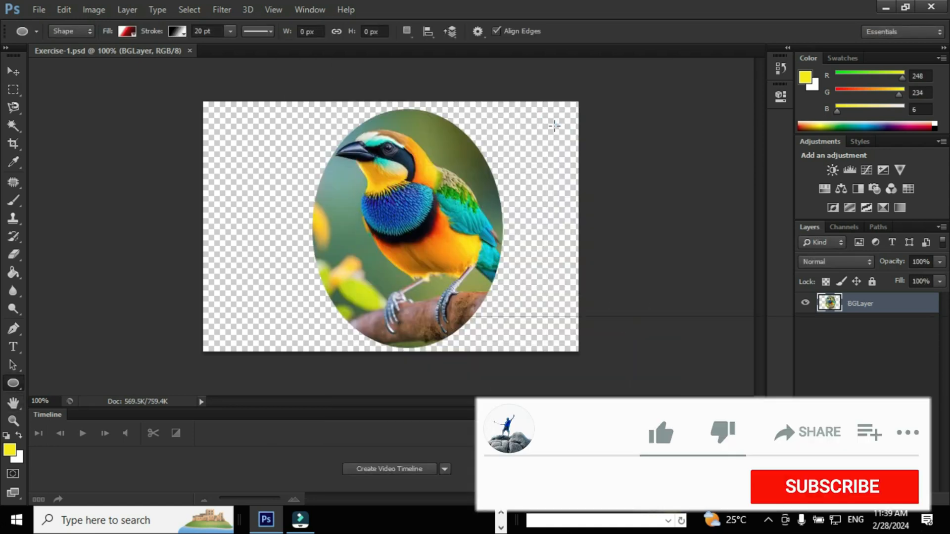